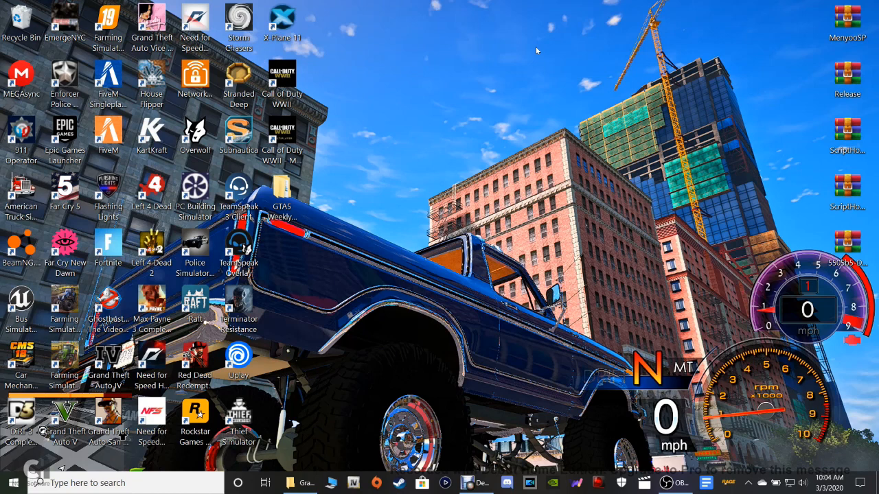
mouse_move(460, 76)
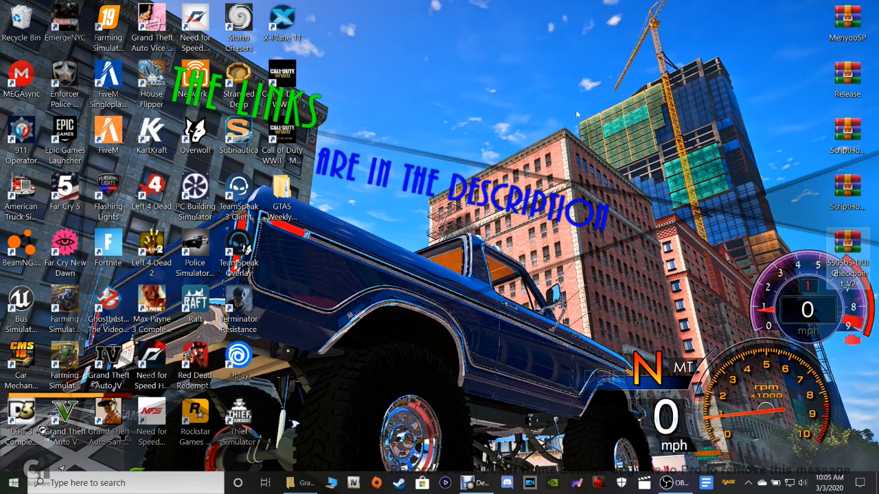
Navigate File Explorer to SteamLibrary > steamapps > common > Grand Theft Auto V.
click(847, 24)
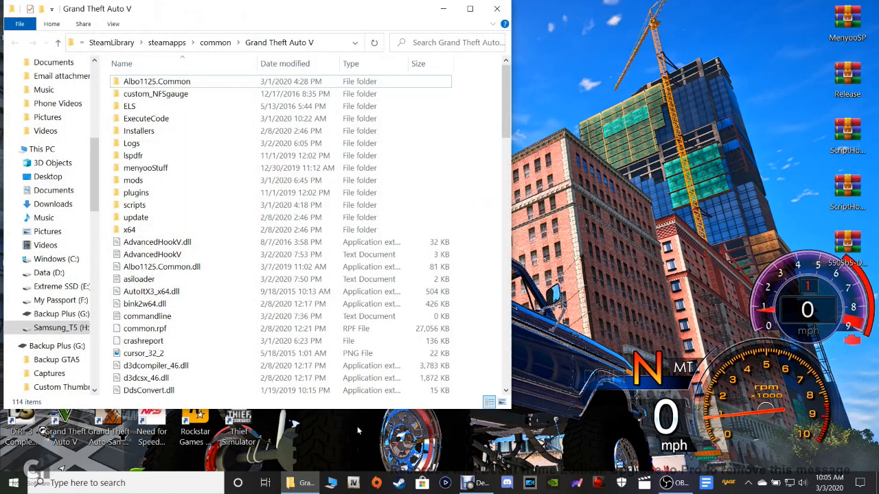
mouse_move(314, 14)
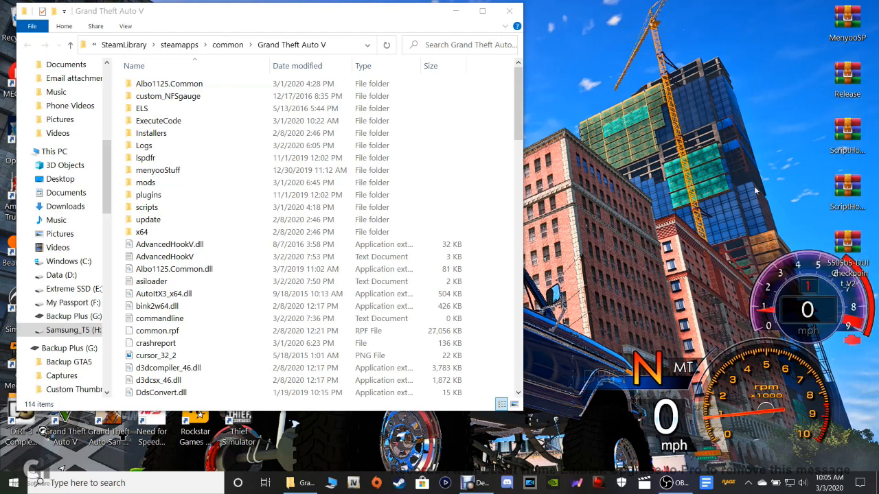
mouse_move(716, 177)
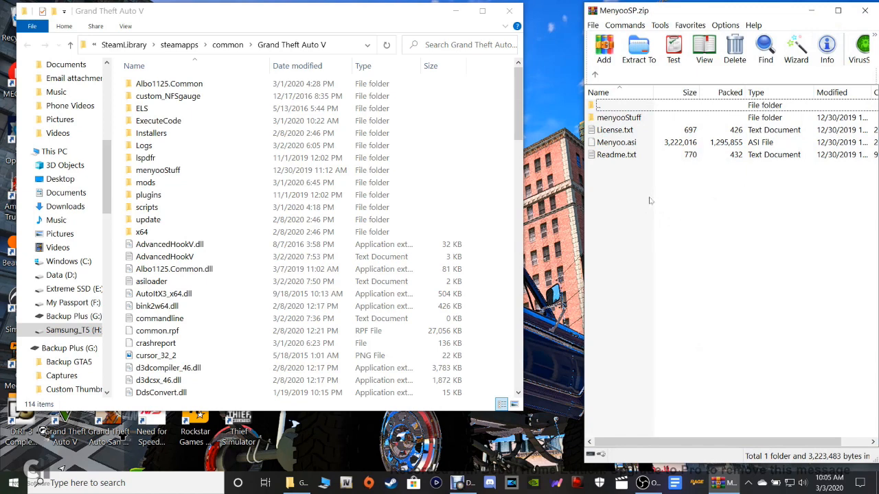
mouse_move(617, 146)
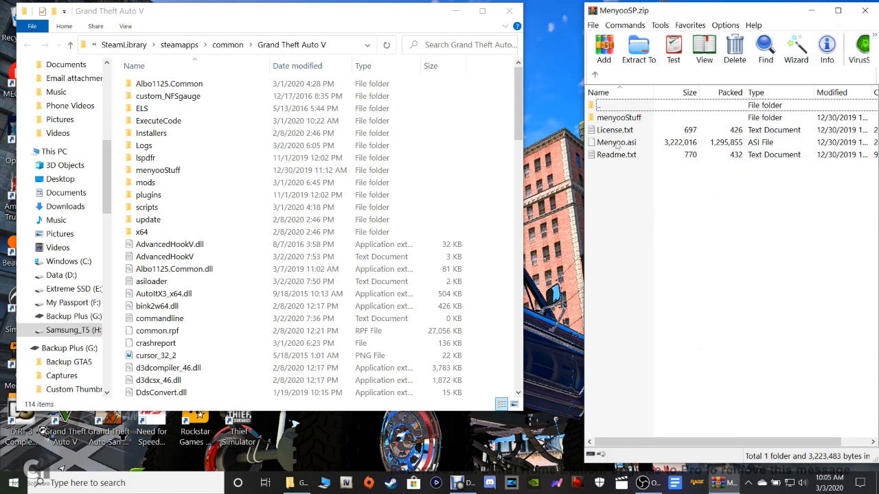
Select Menyoo.asi and menyooStuff in MenyooSP and copy them into the GTA V folder.
click(616, 142)
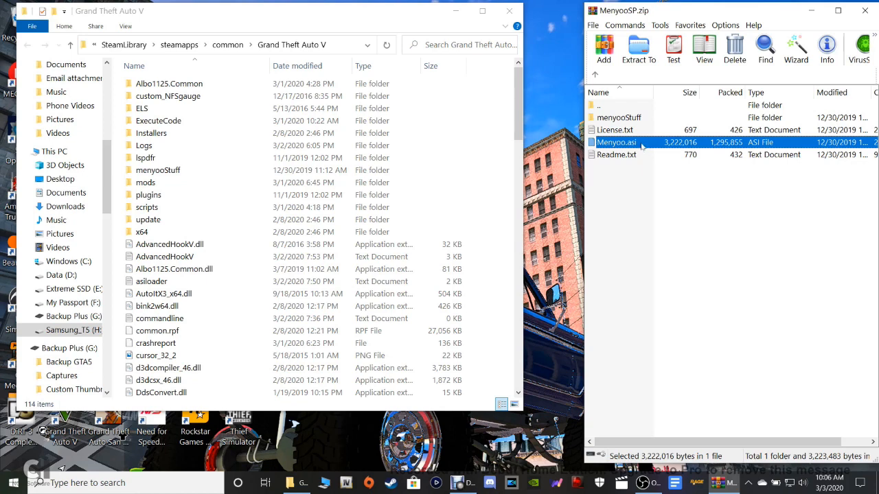
mouse_move(641, 147)
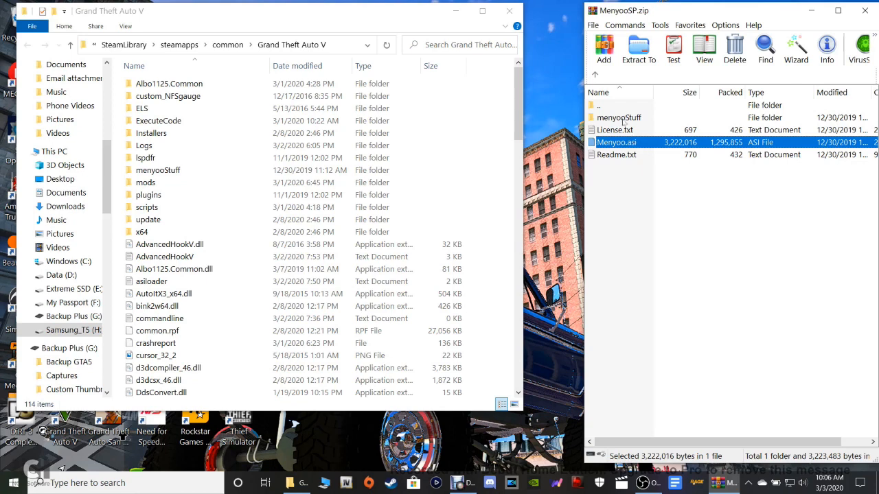
click(618, 118)
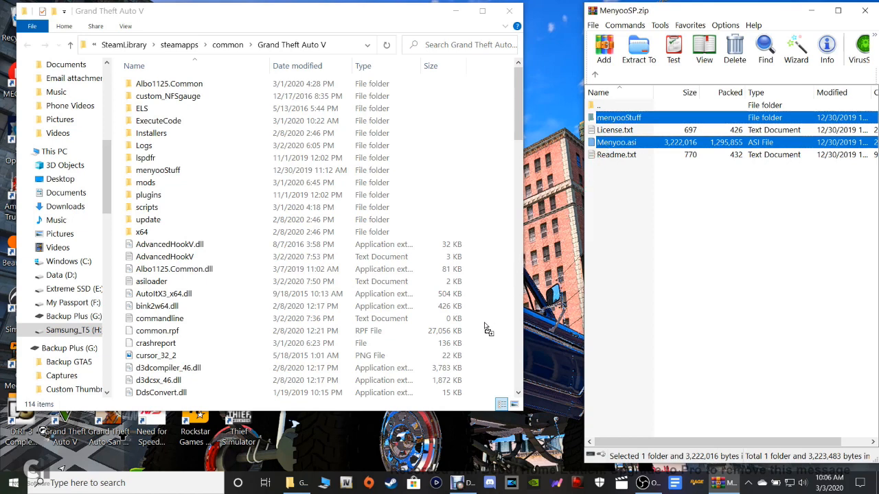
click(635, 197)
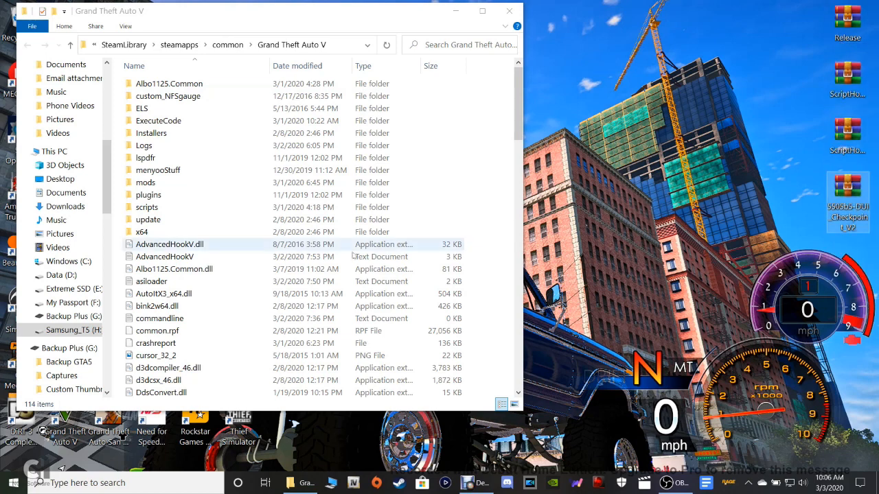
Glance at the New submenu, then enter the scripts folder holding NativeUI.dll and SpeedRadar.dll.
click(147, 207)
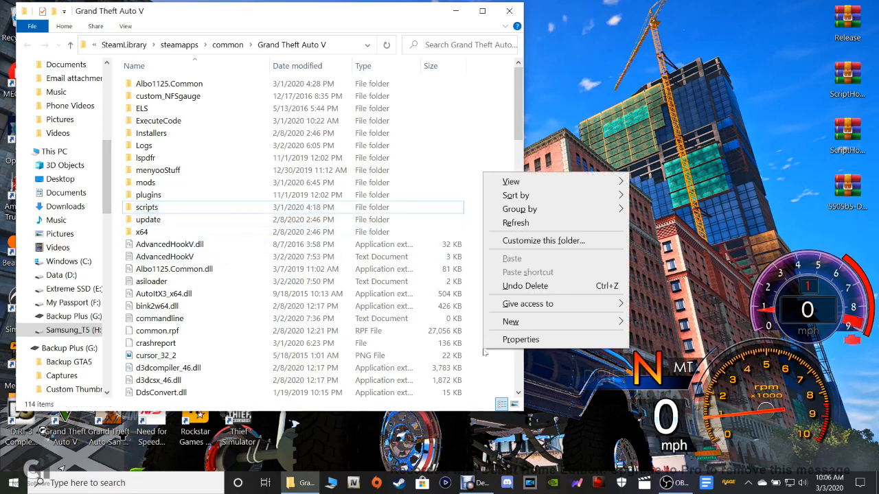
click(510, 322)
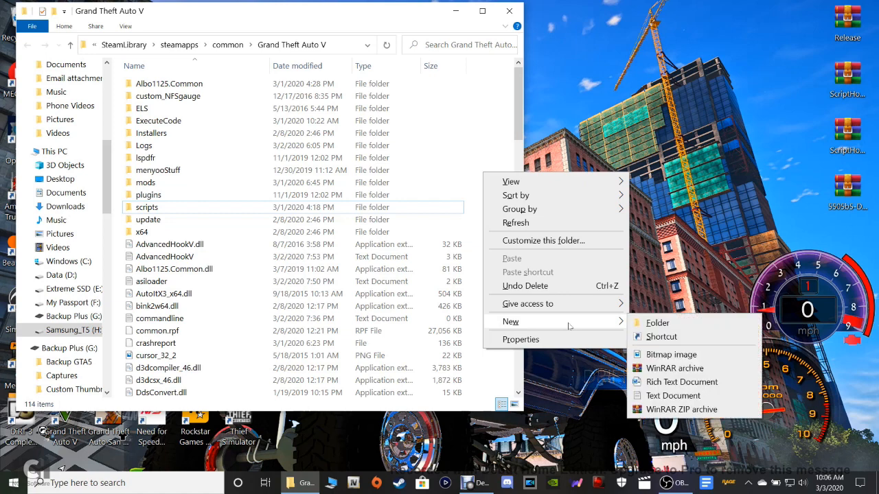
mouse_move(489, 98)
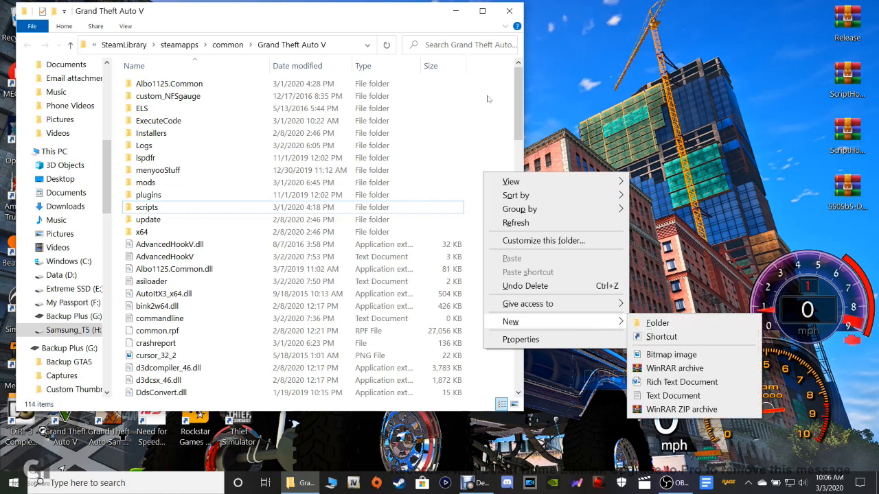
click(147, 207)
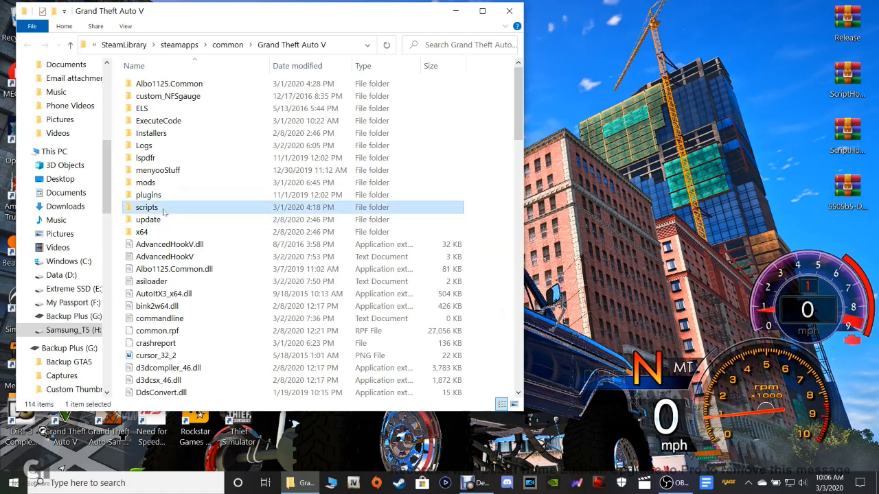
mouse_move(147, 206)
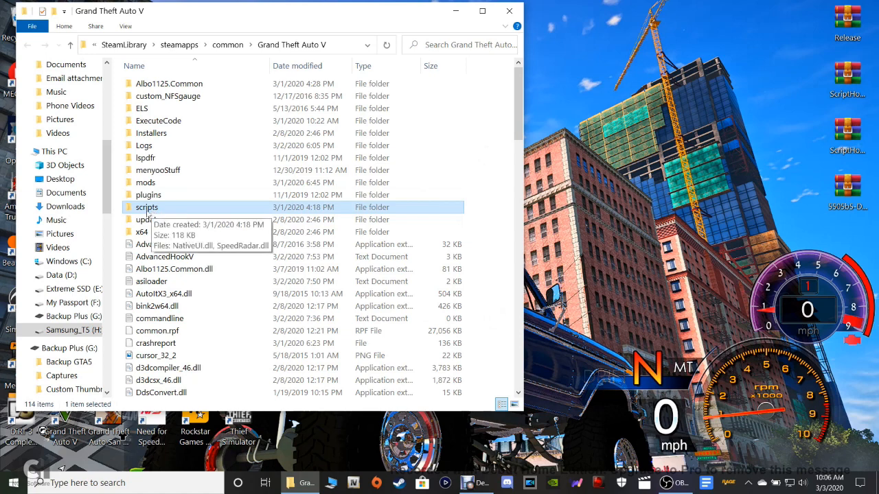
double_click(147, 207)
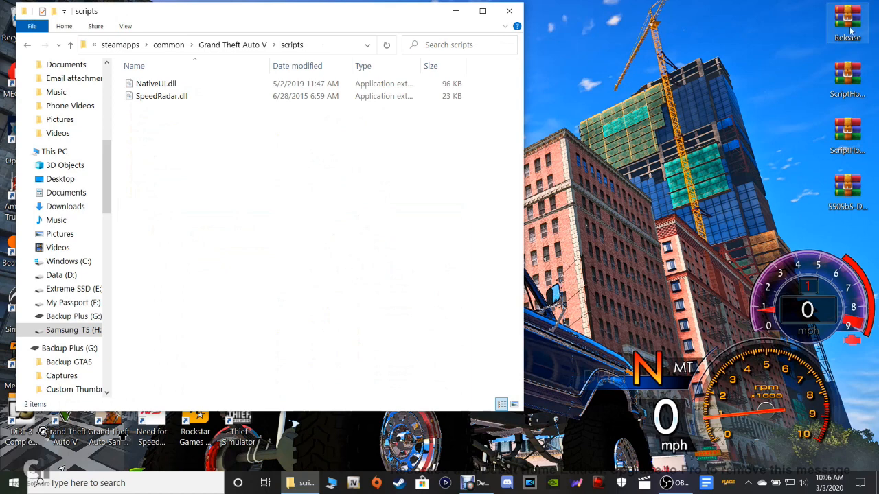
mouse_move(848, 17)
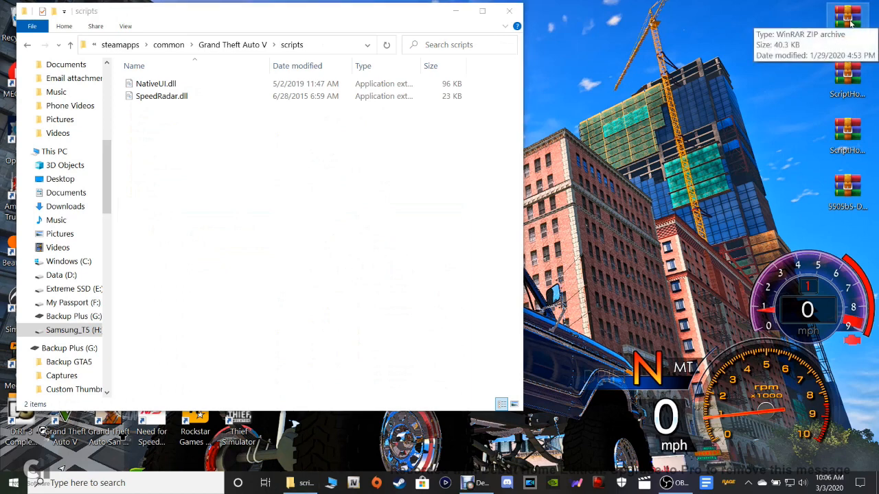
Open Release.zip from the desktop in WinRAR and select NativeUI.dll.
double_click(848, 17)
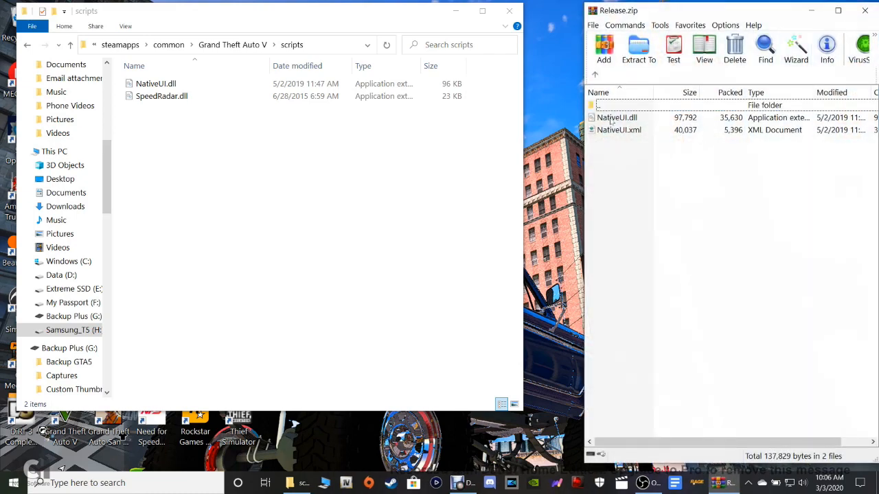
click(617, 117)
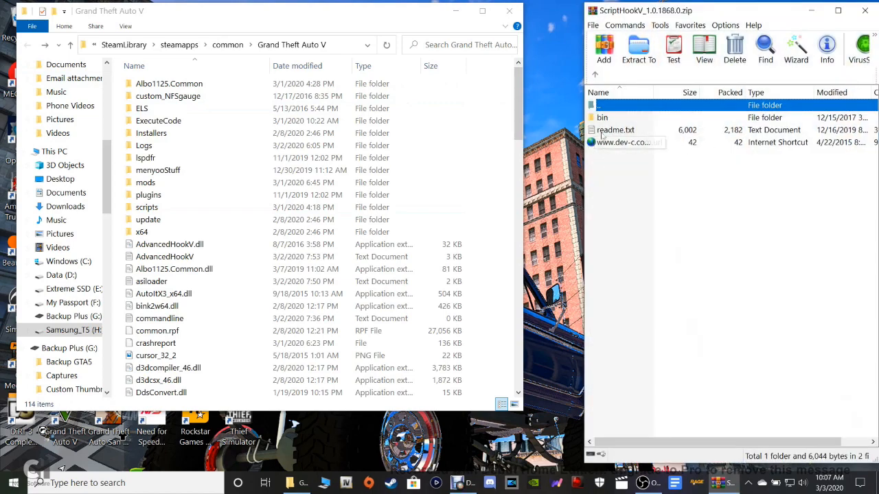
Enter the ScriptHookV archive's bin folder and select ScriptHookV.dll plus dinput8.dll.
click(603, 117)
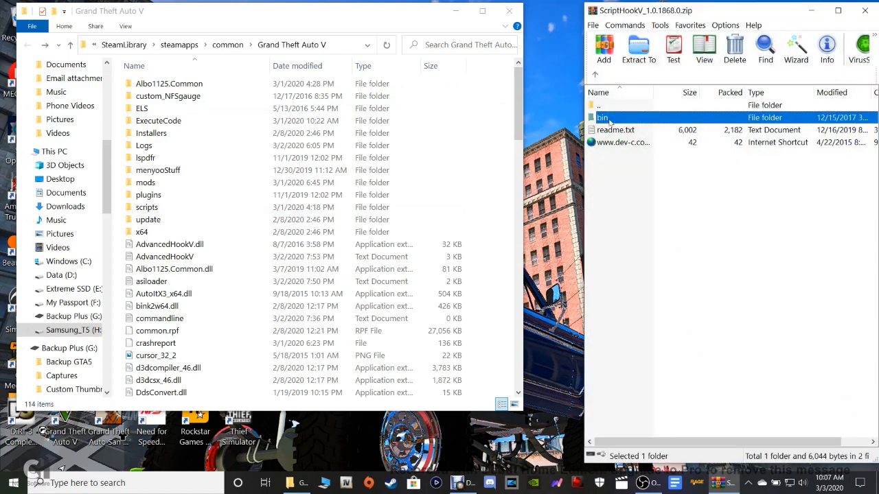
double_click(602, 118)
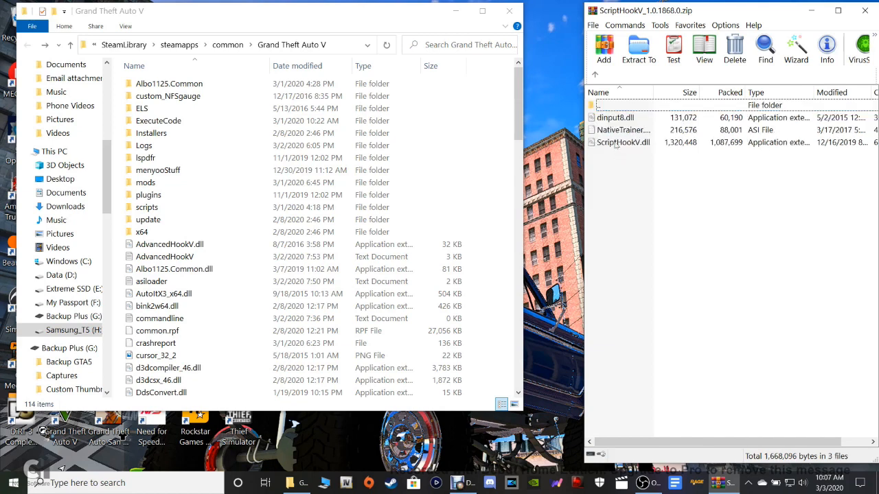
click(623, 142)
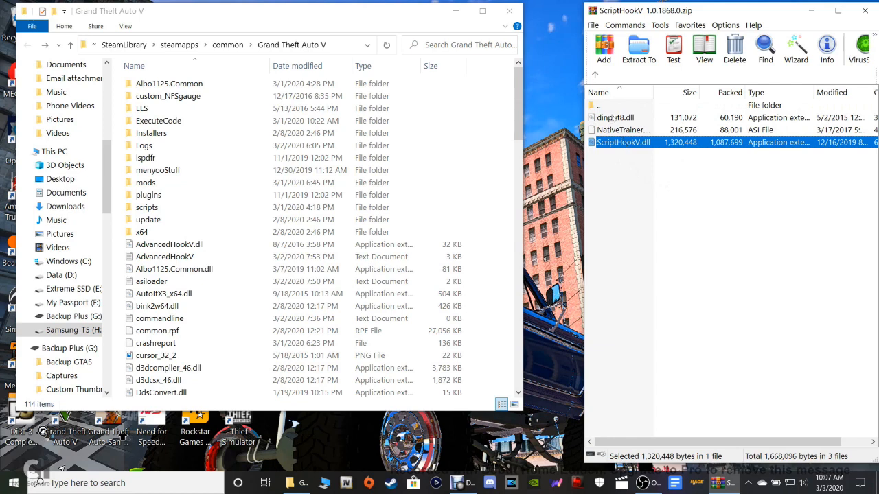
click(614, 117)
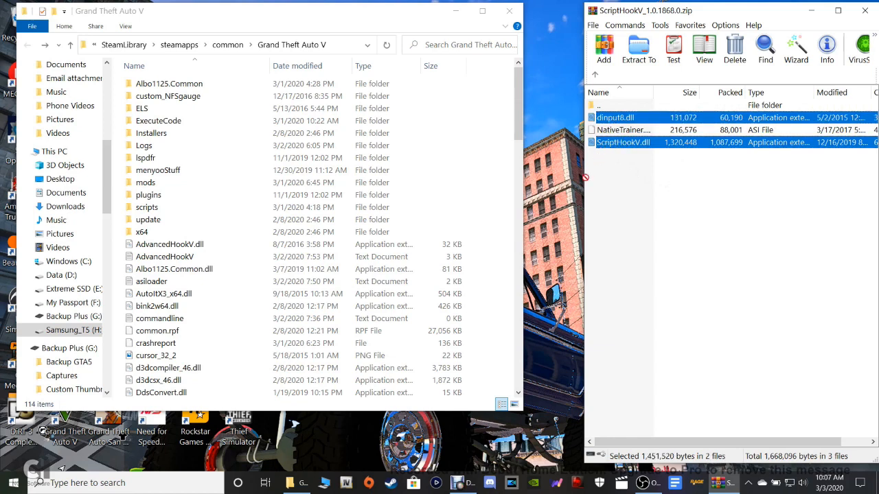
mouse_move(487, 319)
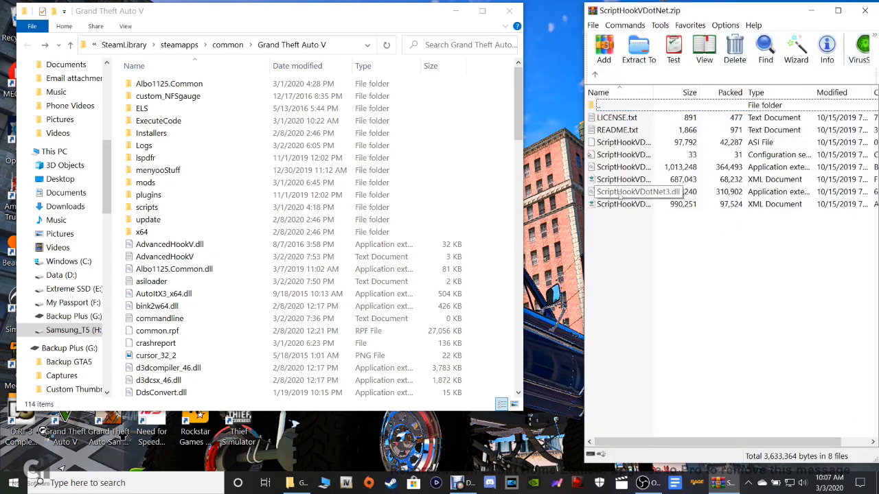
Select the ScriptHookVDotNet ASI and two DLL files and drop them into the game folder.
click(621, 192)
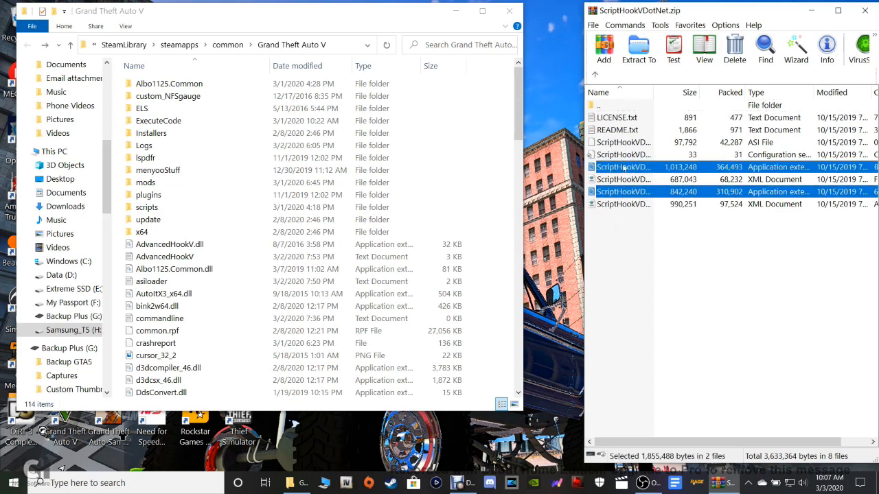
mouse_move(624, 142)
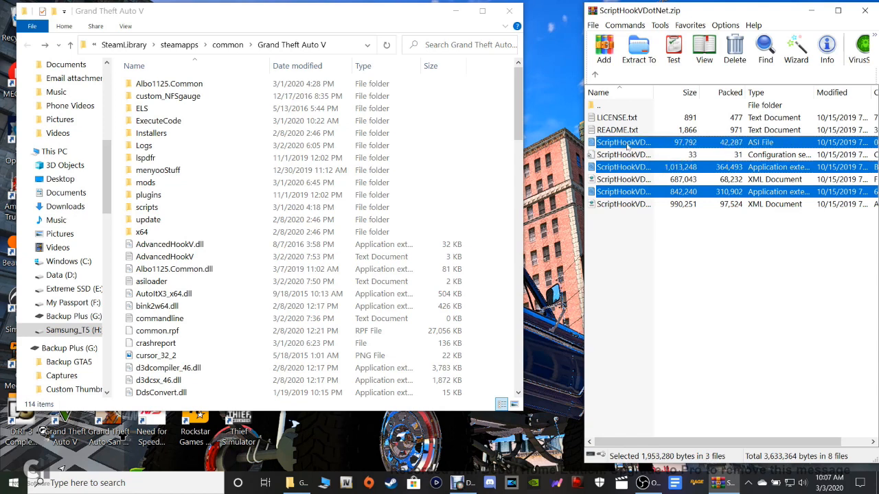
double_click(624, 167)
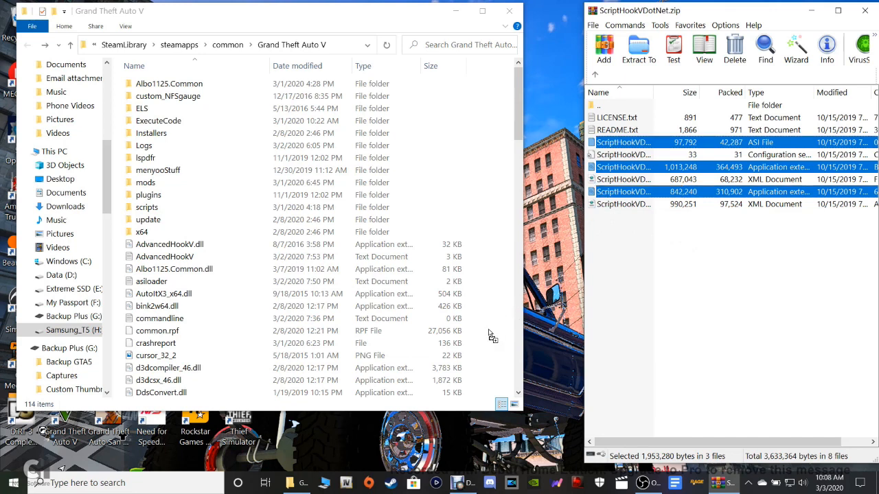
click(685, 250)
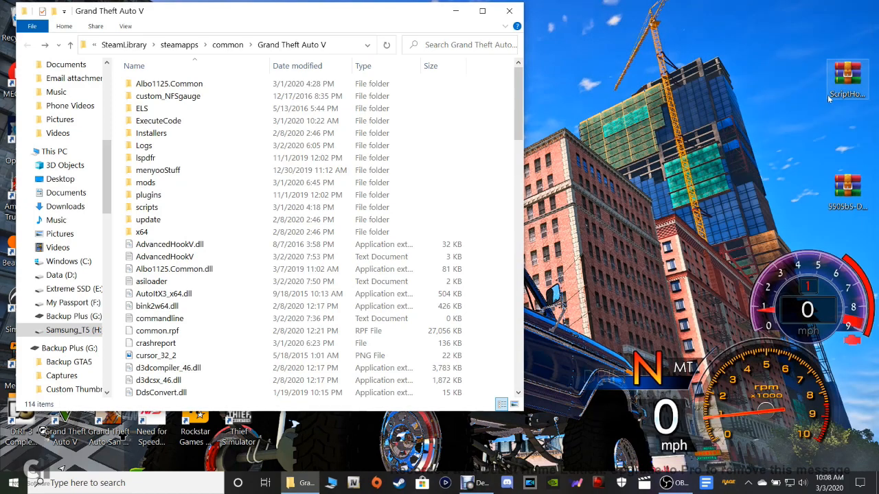
Right-click the 5505b5-DUI_Checkpoint_V2.rar desktop icon to open it with WinRAR.
right_click(847, 76)
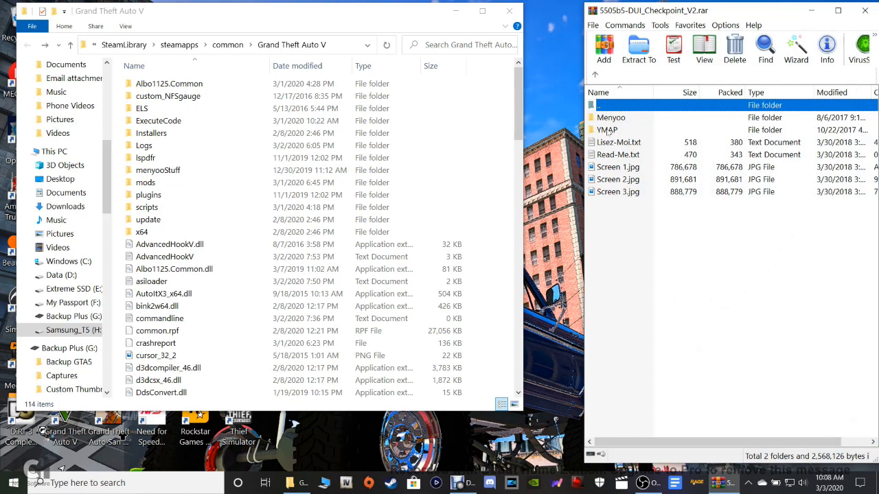
Enter the archive's Menyoo folder, read 'How to install (EN)' in Notepad, then close it.
click(611, 117)
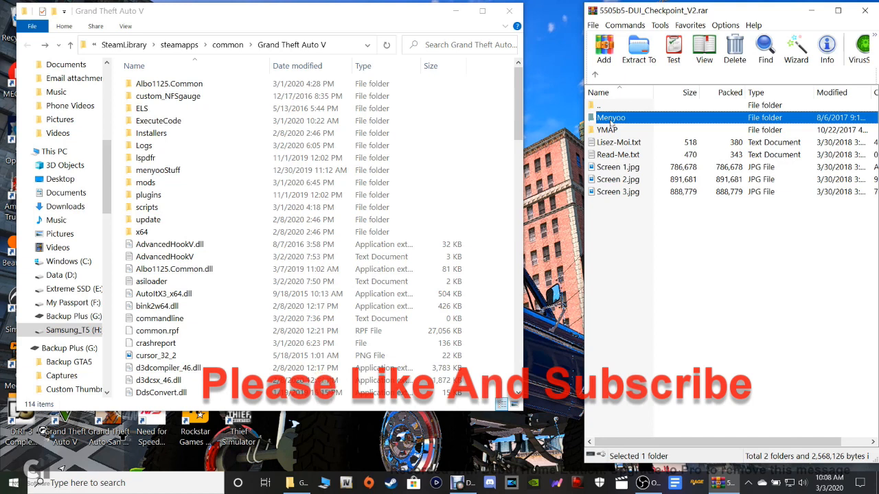
mouse_move(612, 123)
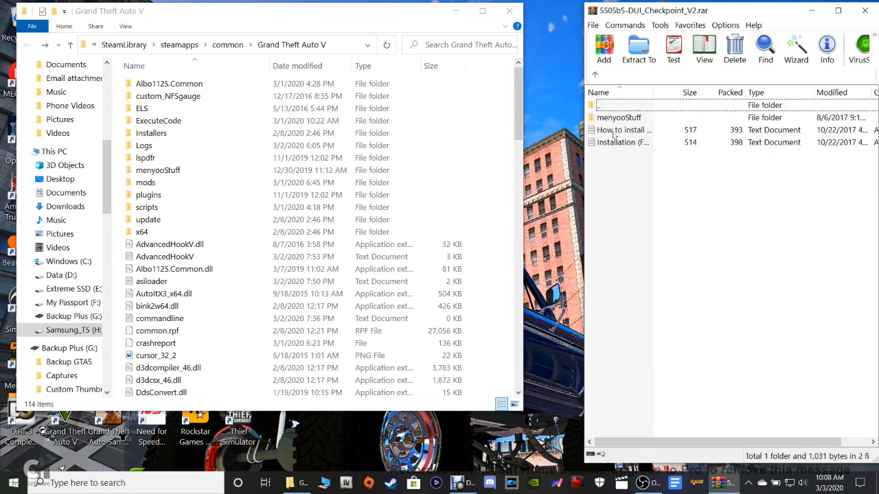
double_click(624, 130)
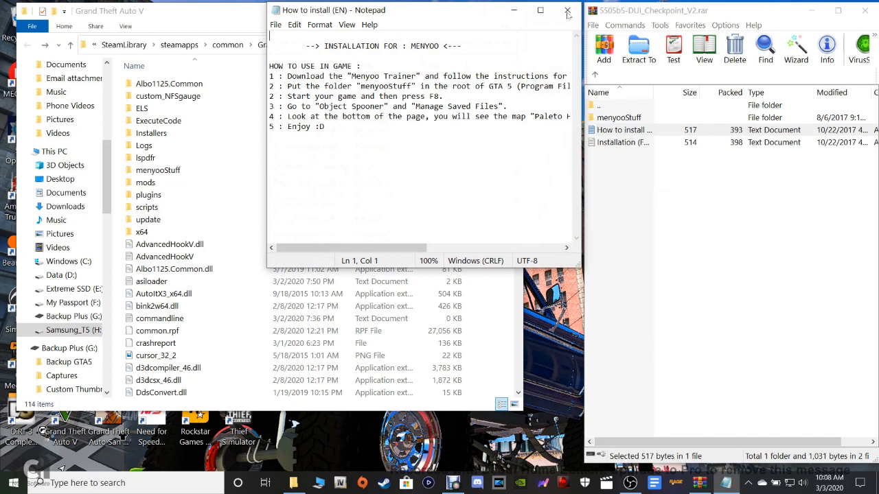
click(568, 10)
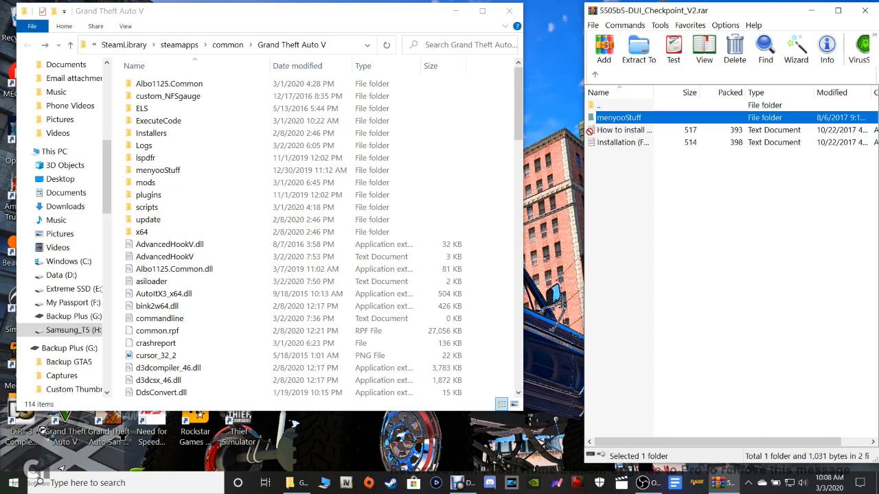
mouse_move(498, 321)
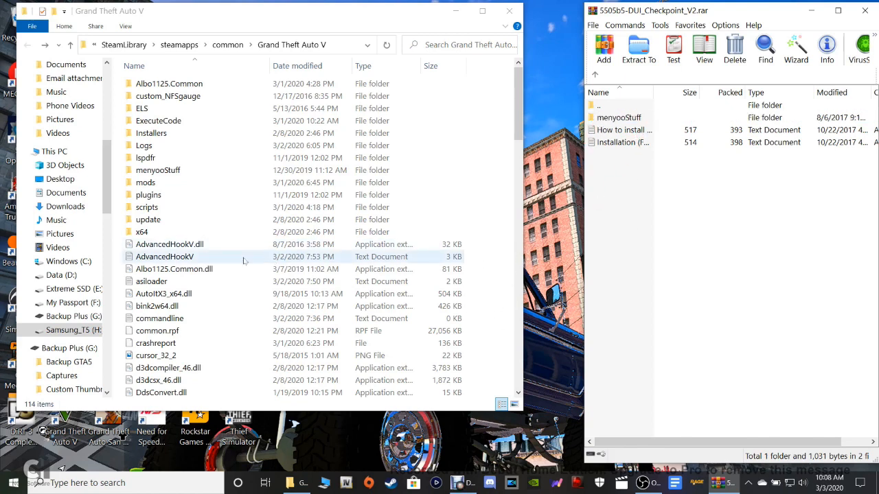
Browse menyooStuff > Spooner, confirm Paleto Highway DUI is there, then close the windows.
click(158, 170)
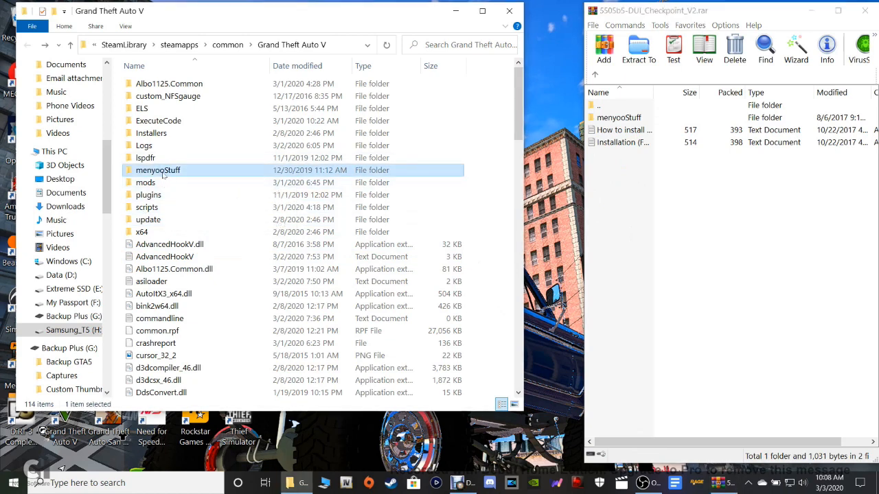
double_click(158, 169)
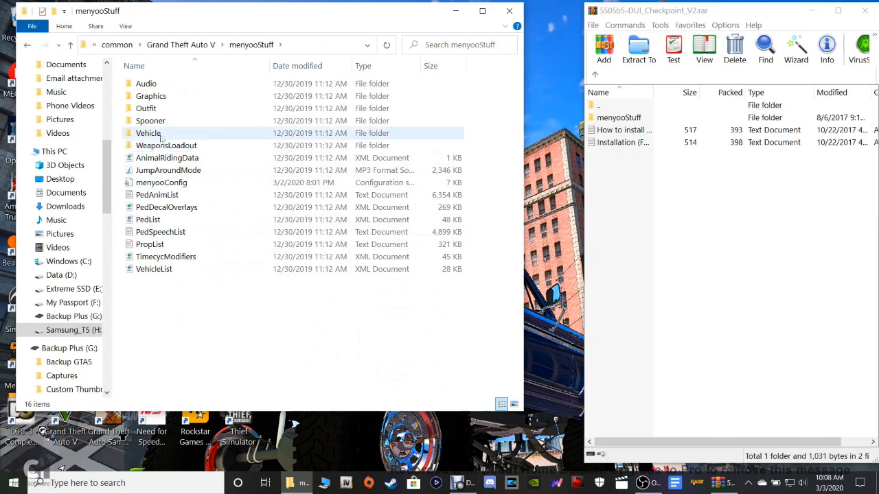
double_click(150, 120)
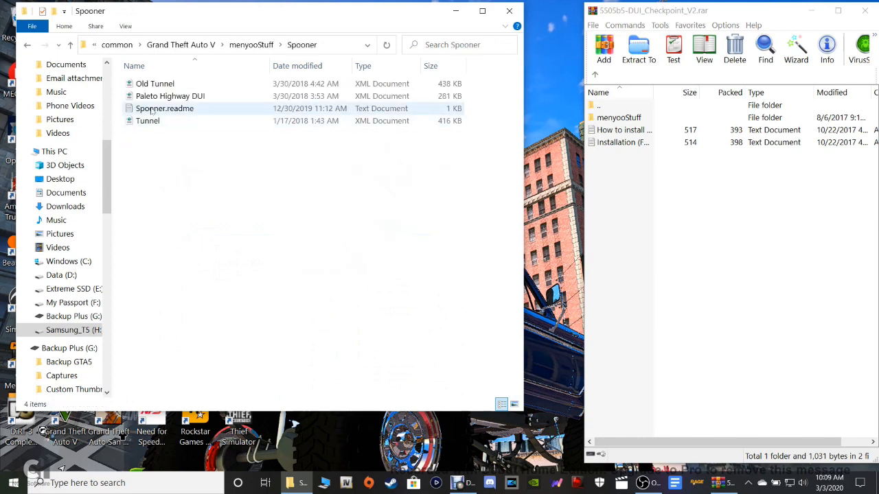
mouse_move(165, 108)
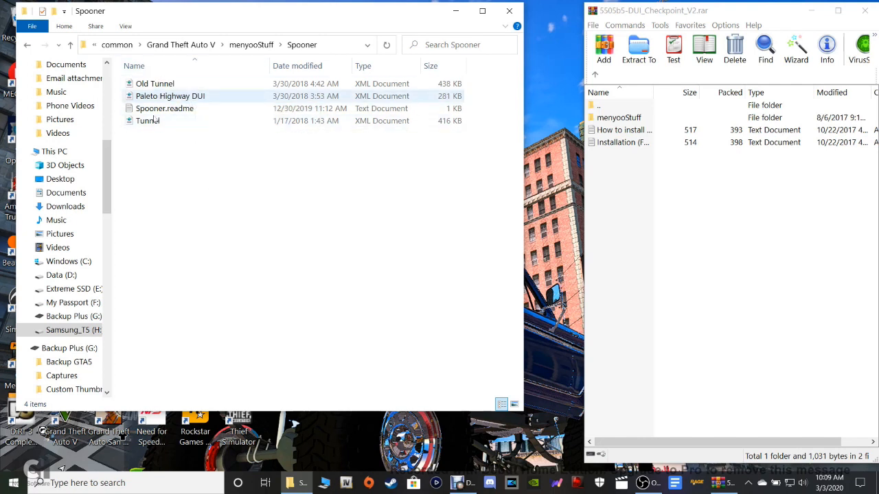
click(170, 95)
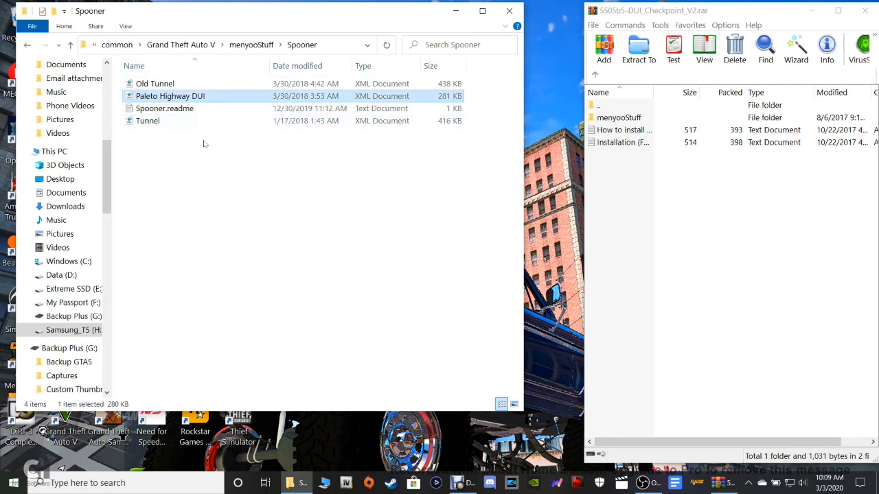
click(27, 44)
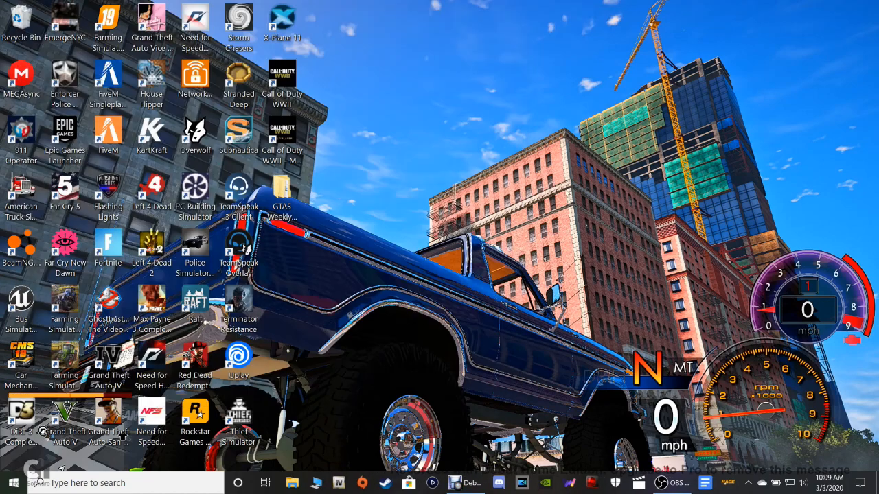
mouse_move(579, 149)
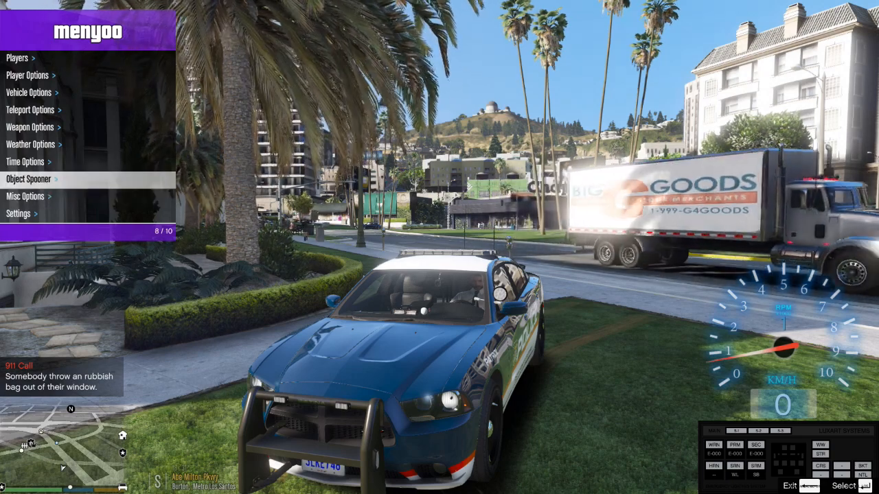
Load Paleto Highway DUI.xml through Menyoo's Object Spooner > Manage Saved Files.
click(30, 179)
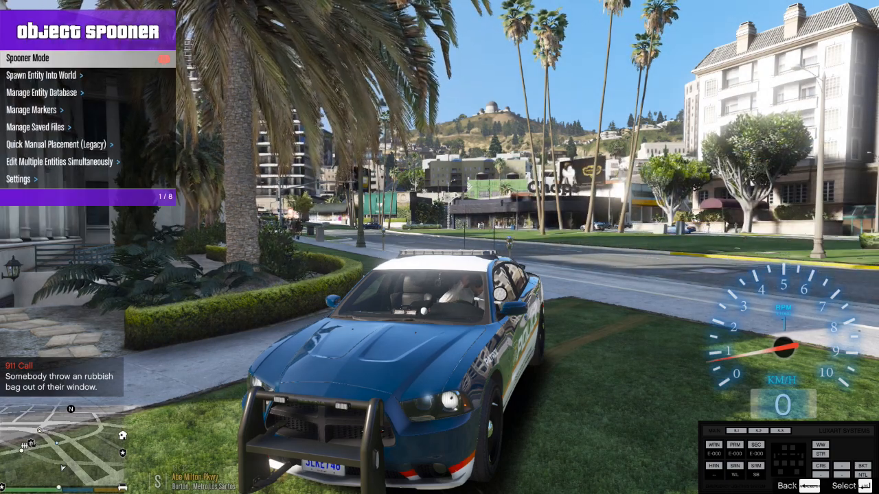
key(down)
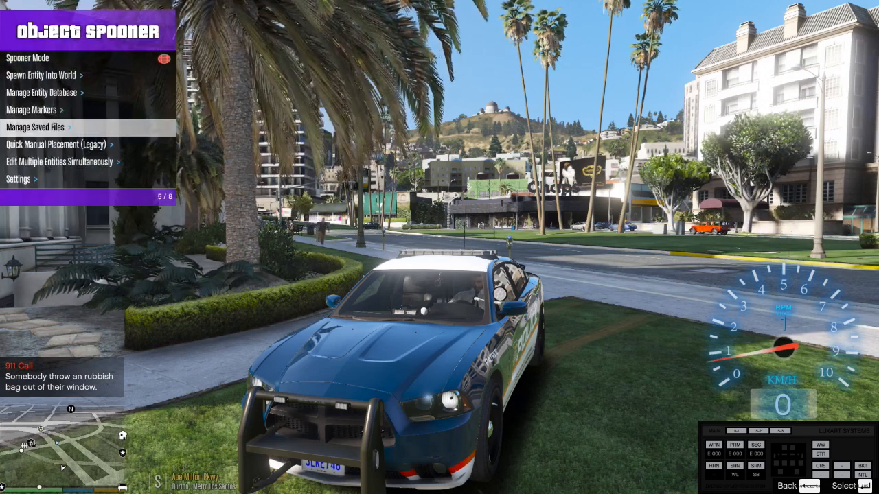
click(35, 127)
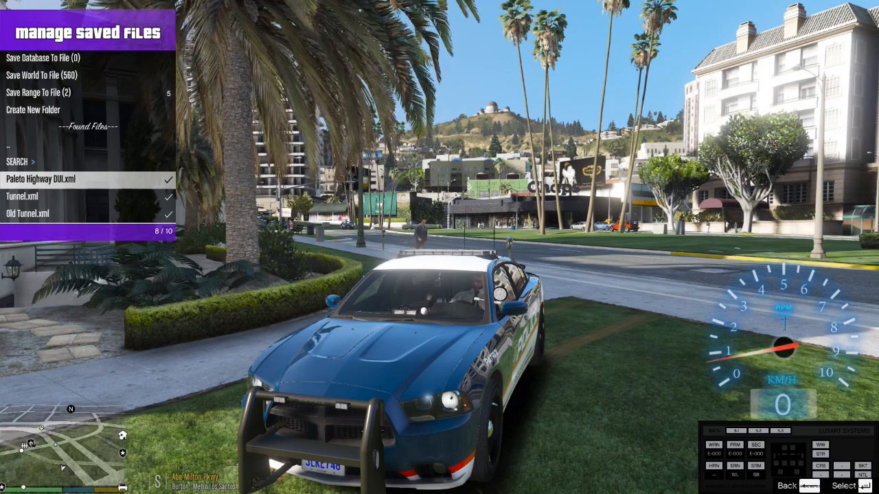
click(42, 179)
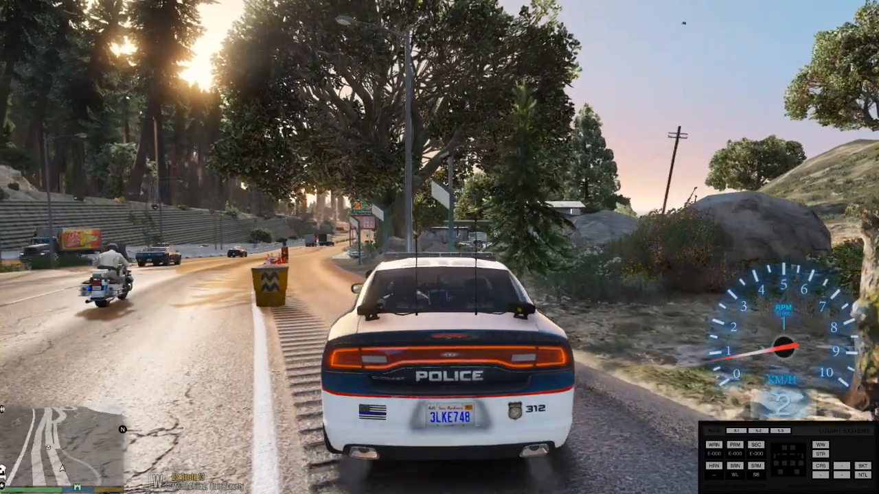
key(w)
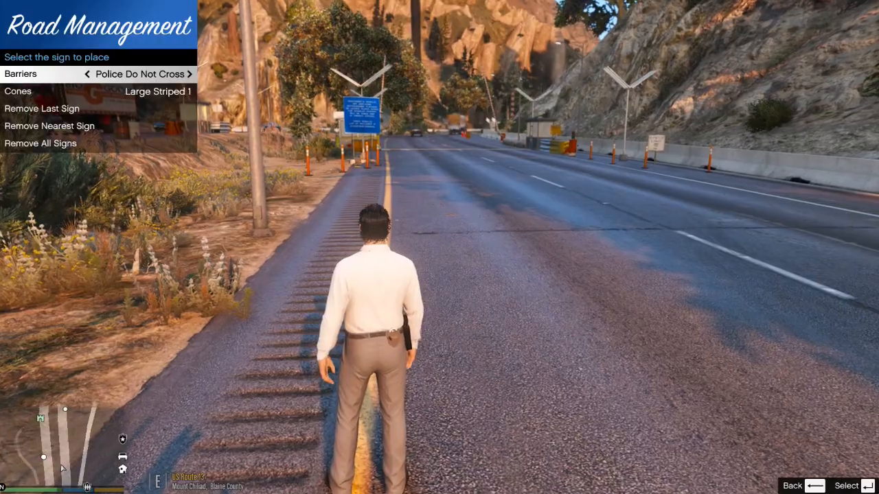
Place a line of barriers and cones on the highway lane from Road Management.
key(down)
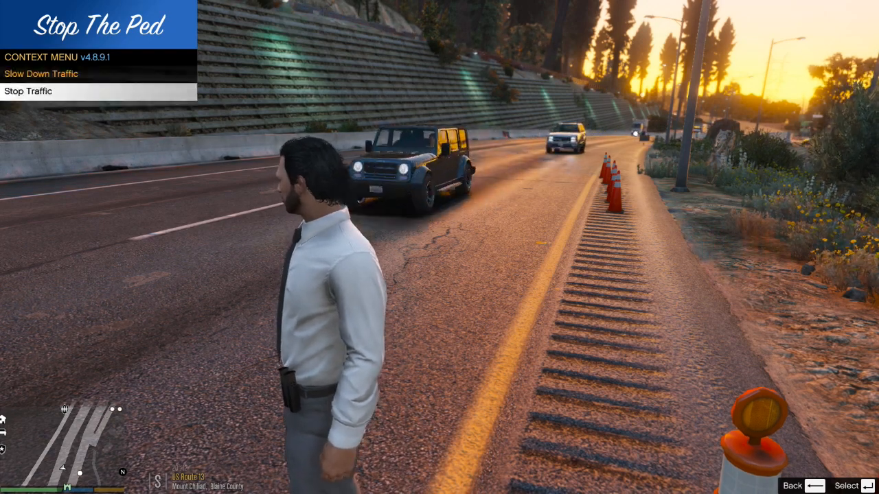
Choose Stop Traffic in the Stop The Ped menu to halt oncoming cars by the cones.
click(28, 91)
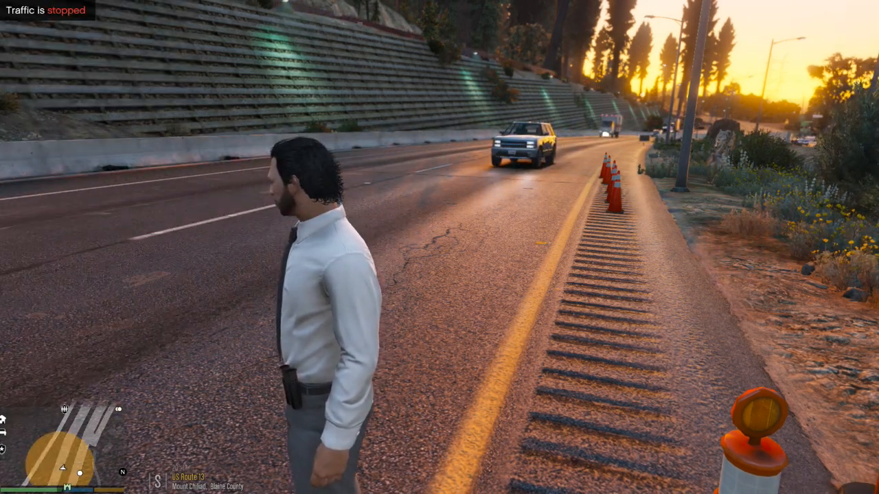